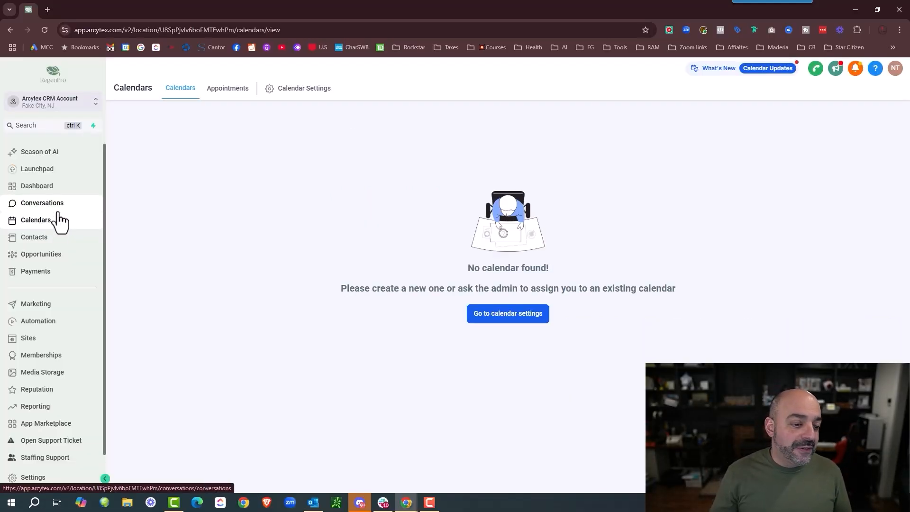
Switch from the empty Calendars page to the Payments area's Invoices list, showing zero invoices
{"action": "left_click", "coordinate": [35, 271]}
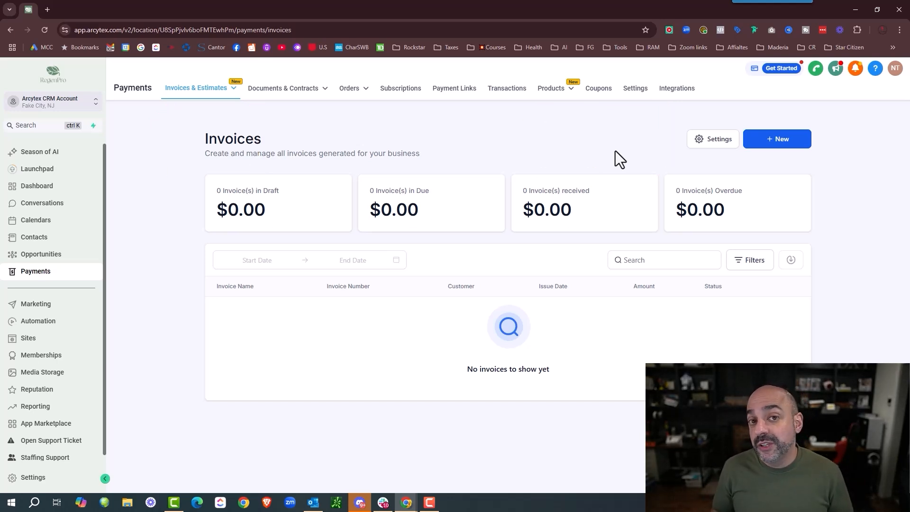
{"action": "scroll", "scroll_direction": "down", "scroll_amount": 3}
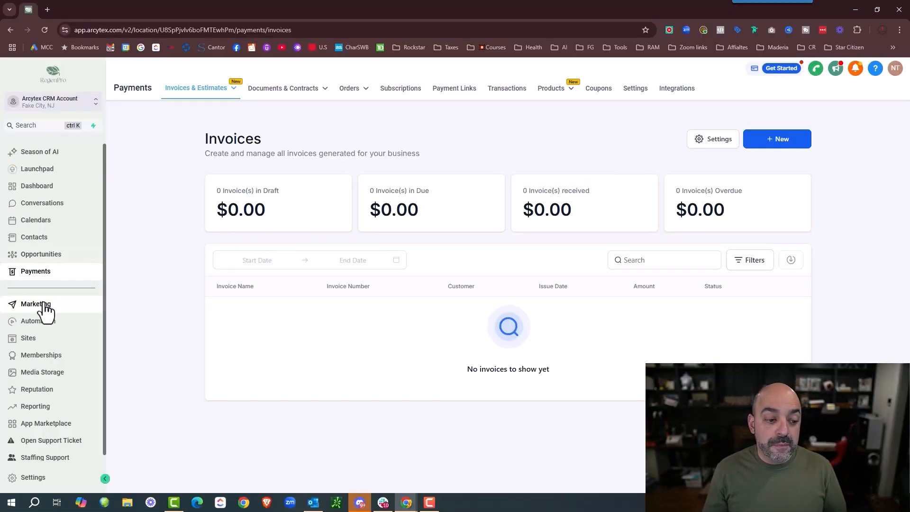
Show the Marketing area's Social Planner listing social accounts to connect, none connected yet
{"action": "left_click", "coordinate": [35, 303]}
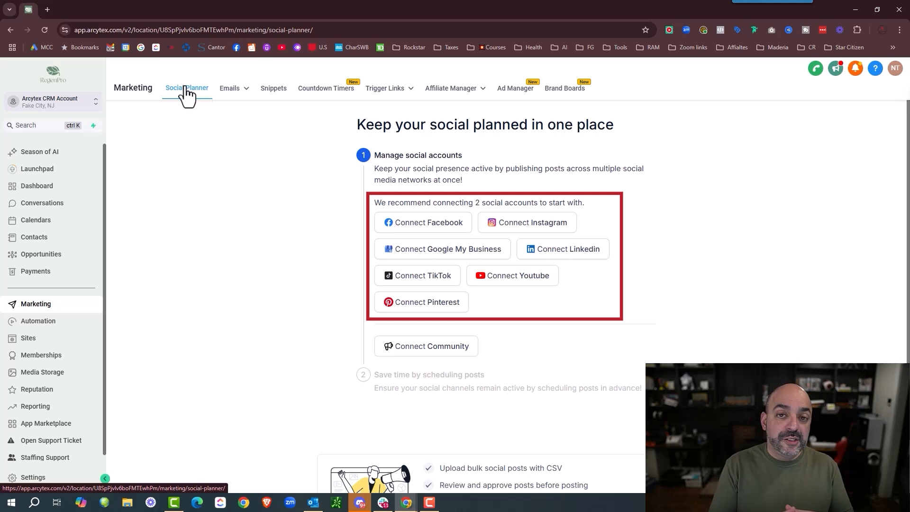
{"action": "left_click", "coordinate": [230, 87]}
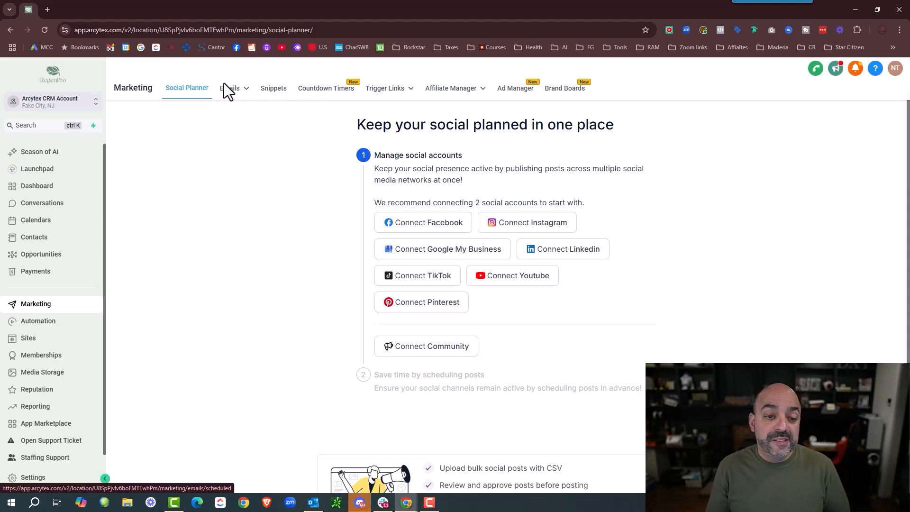
{"action": "left_click", "coordinate": [230, 87]}
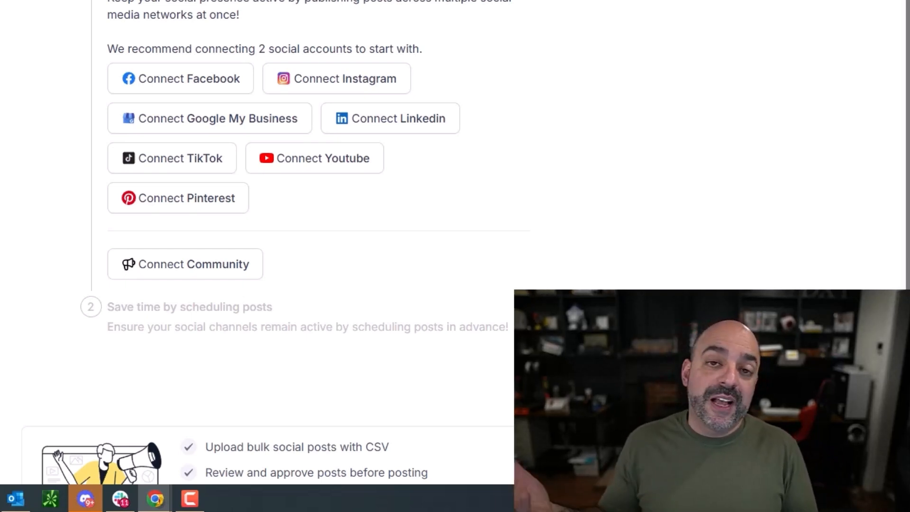
{"action": "left_click", "coordinate": [230, 87]}
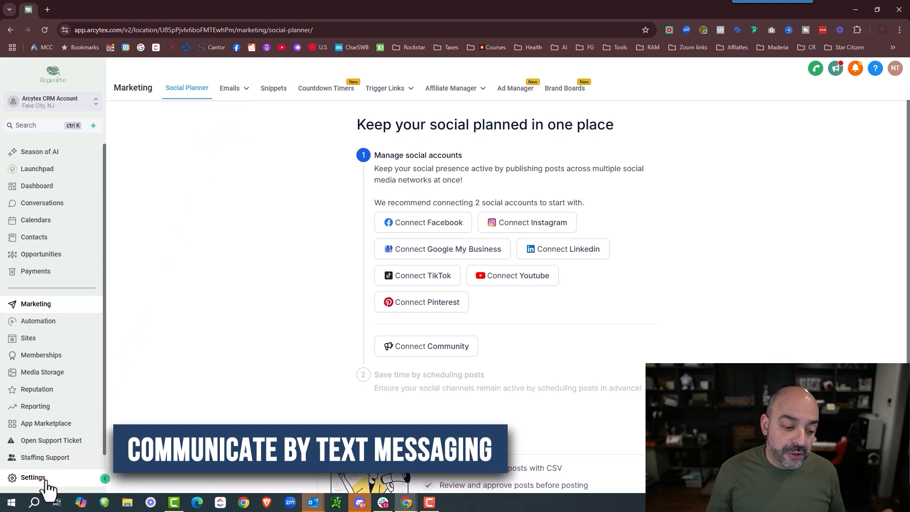
Go into the account Settings and bring up the Phone Numbers page for text messaging
{"action": "left_click", "coordinate": [32, 477]}
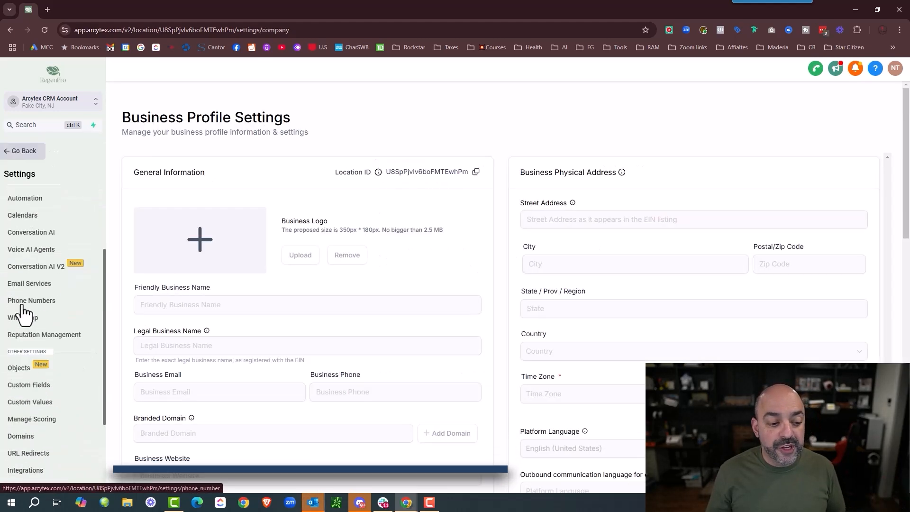
{"action": "left_click", "coordinate": [31, 301]}
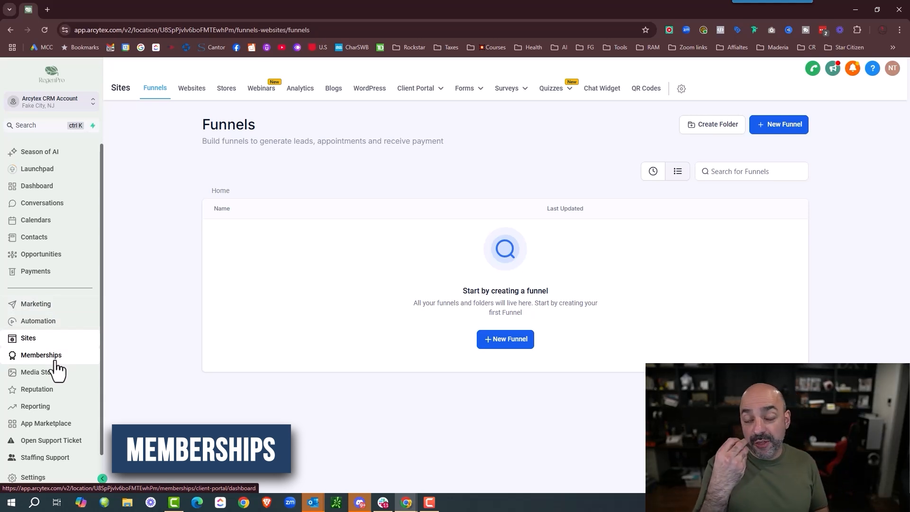
Review the Memberships Client Portal dashboard (zero invited), then start a new Automation workflow
{"action": "left_click", "coordinate": [41, 355]}
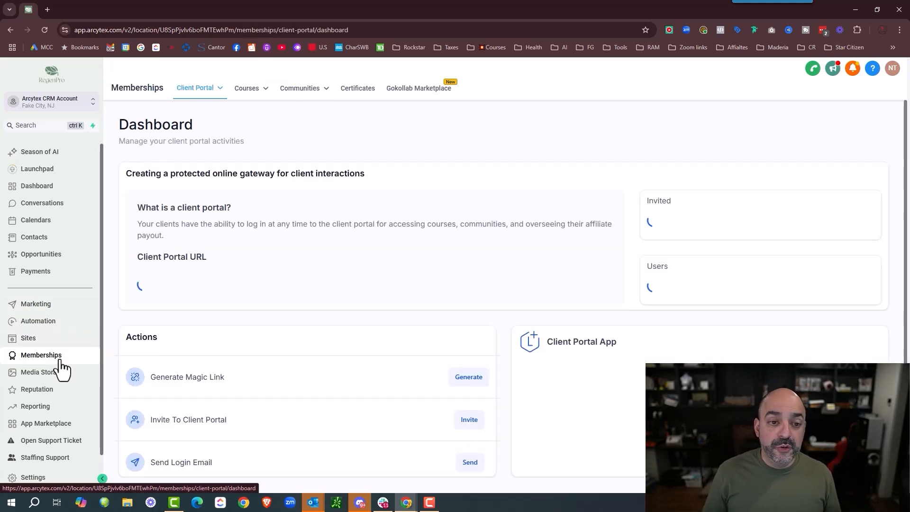
{"action": "left_click", "coordinate": [246, 88]}
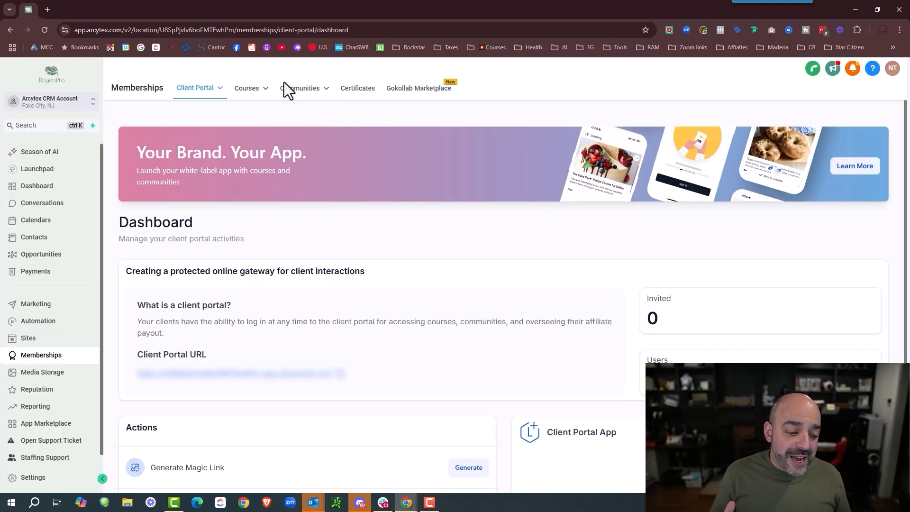
{"action": "left_click", "coordinate": [38, 322]}
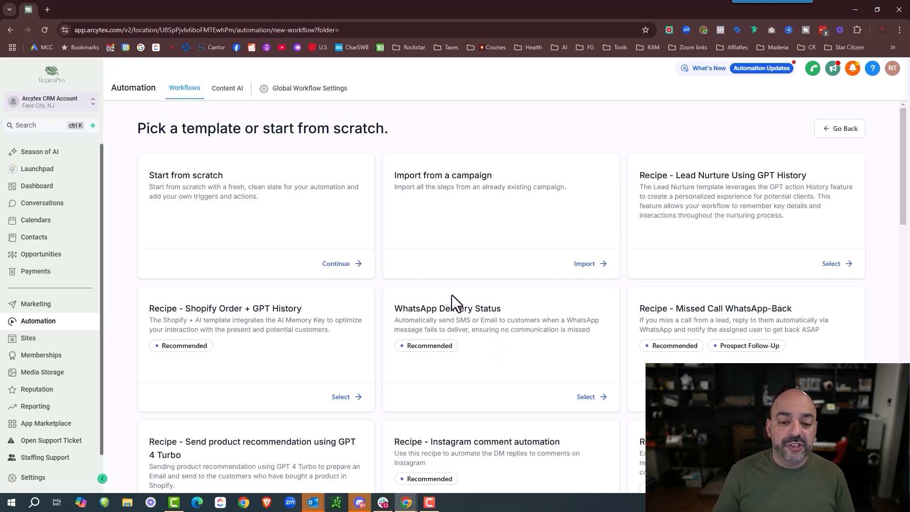
Start the workflow from scratch and browse the Workflow Trigger list of contact and event triggers
{"action": "left_click", "coordinate": [336, 263]}
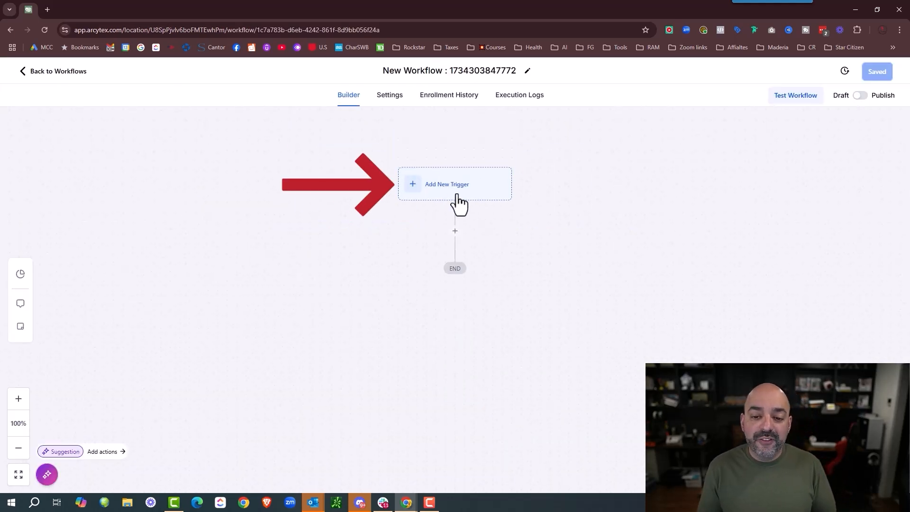
{"action": "left_click", "coordinate": [447, 184]}
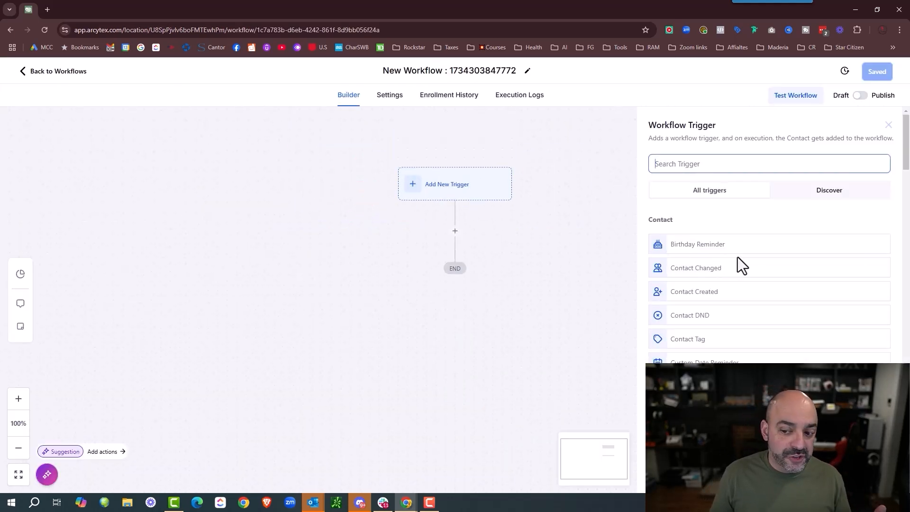
{"action": "scroll", "scroll_direction": "down", "scroll_amount": 3}
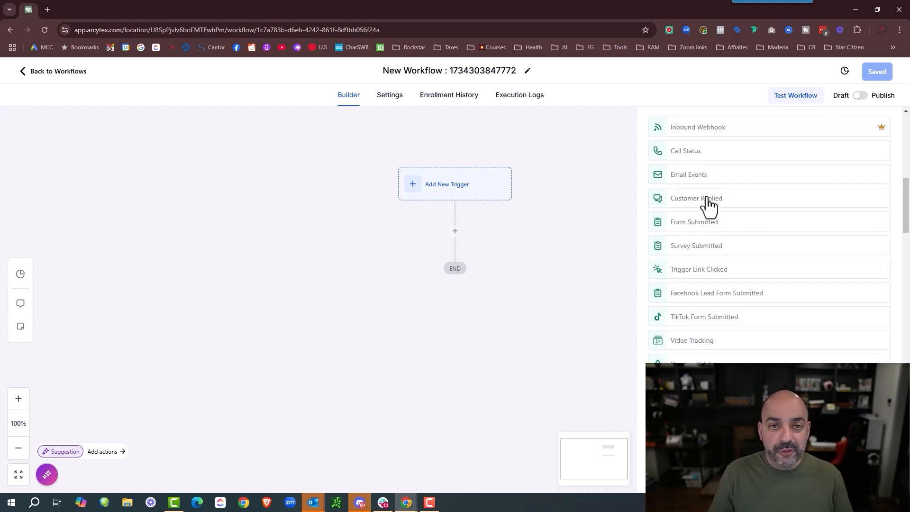
{"action": "mouse_move", "coordinate": [708, 175]}
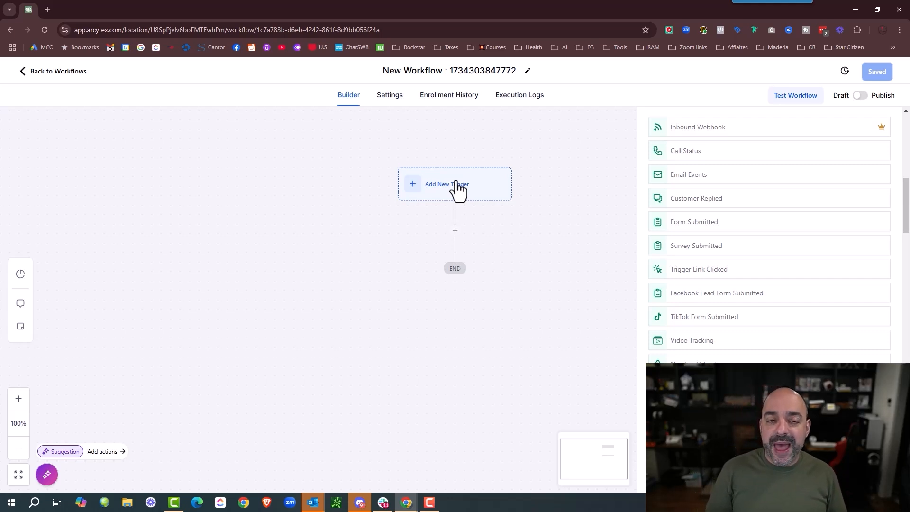
{"action": "scroll", "scroll_direction": "down", "scroll_amount": 3}
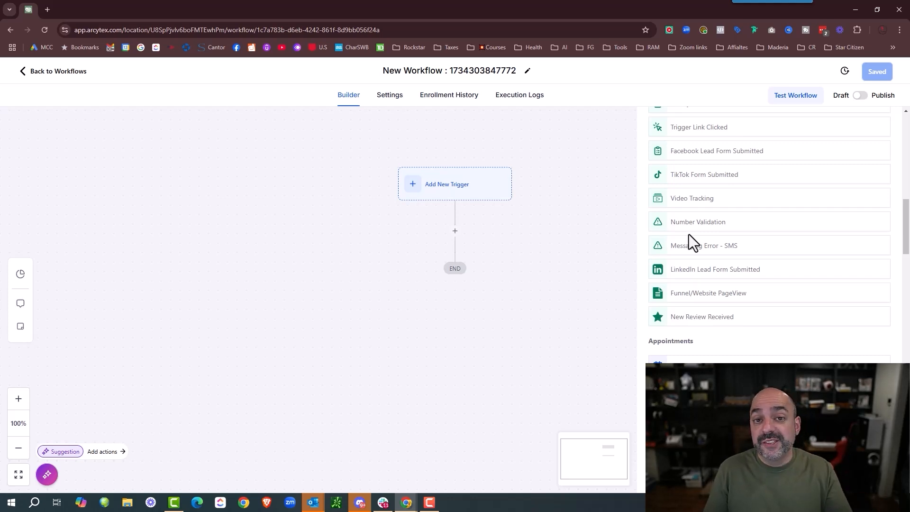
{"action": "mouse_move", "coordinate": [431, 213]}
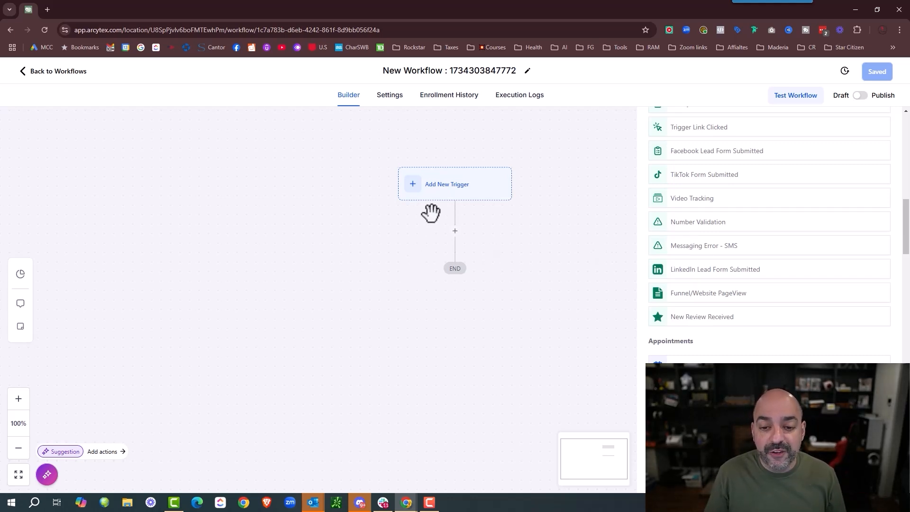
{"action": "mouse_move", "coordinate": [758, 168]}
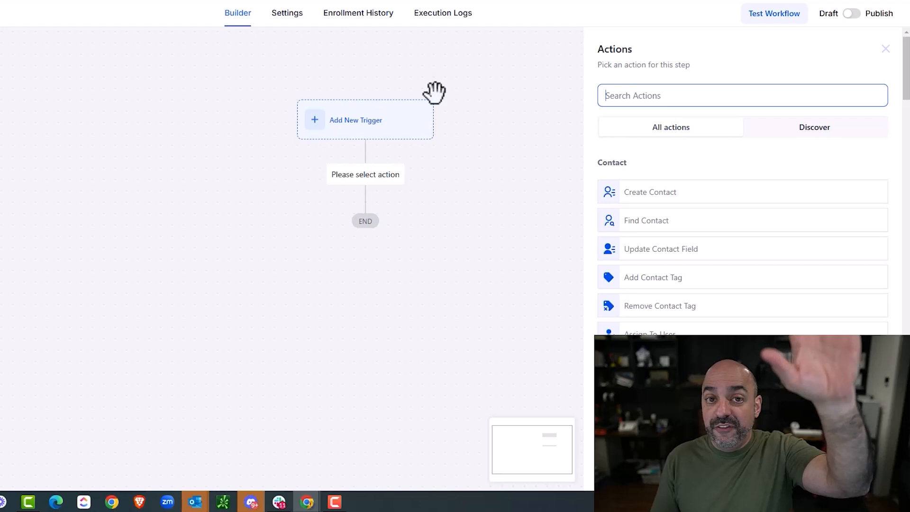
{"action": "mouse_move", "coordinate": [350, 205]}
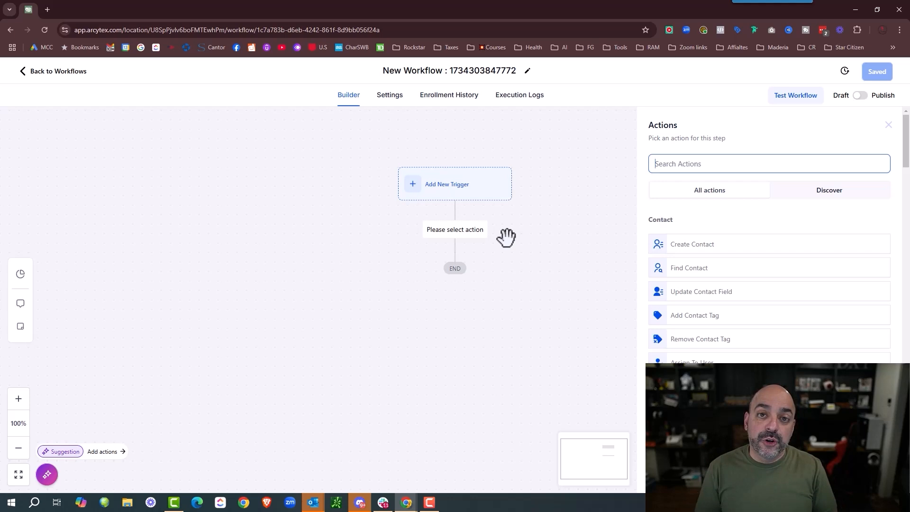
{"action": "mouse_move", "coordinate": [495, 235]}
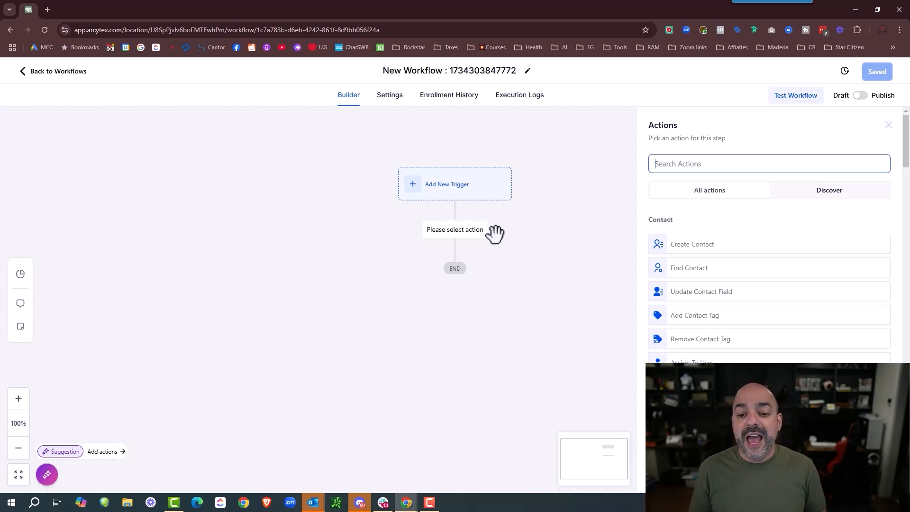
{"action": "mouse_move", "coordinate": [498, 226]}
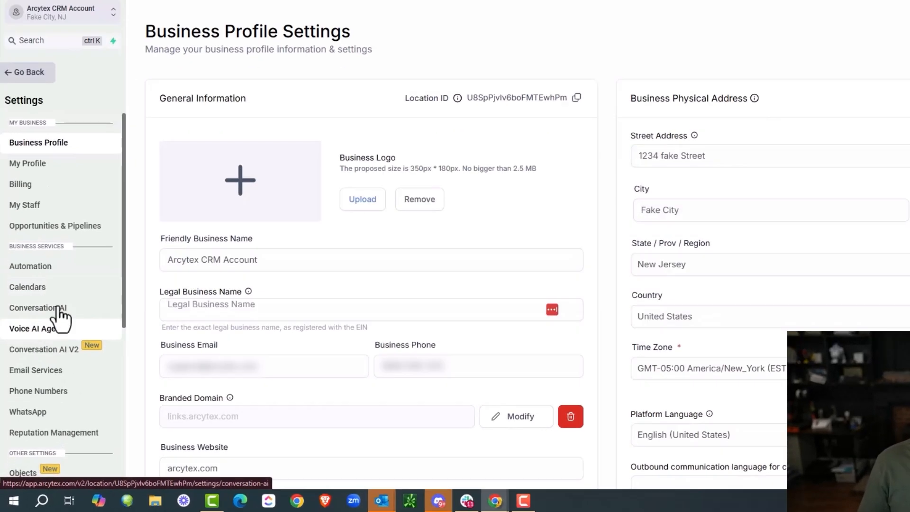
View Conversation AI bot settings, dismiss the setup guide, then show the empty Voice AI Agents page
{"action": "left_click", "coordinate": [38, 307]}
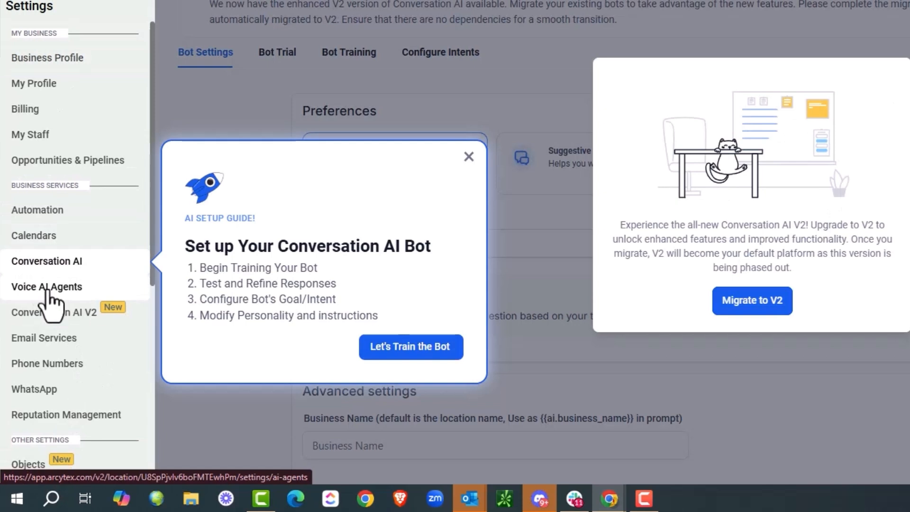
{"action": "left_click", "coordinate": [468, 157]}
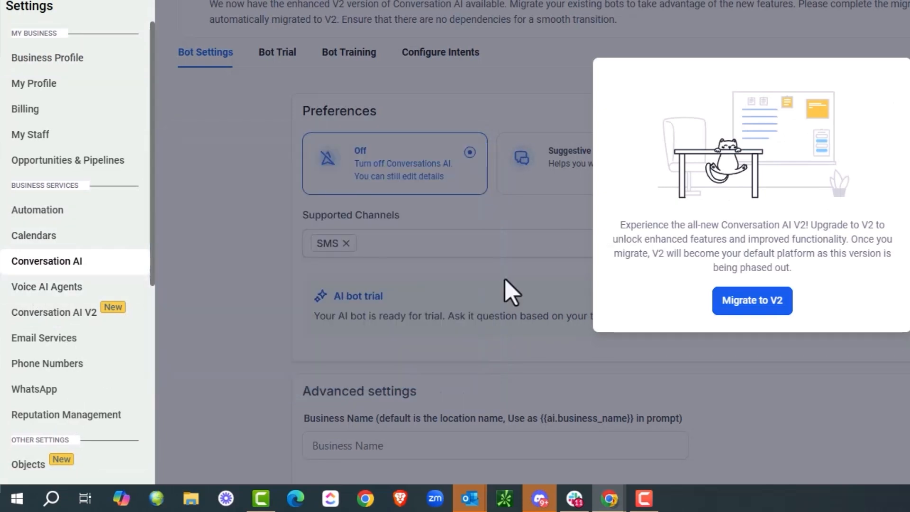
{"action": "left_click", "coordinate": [55, 312]}
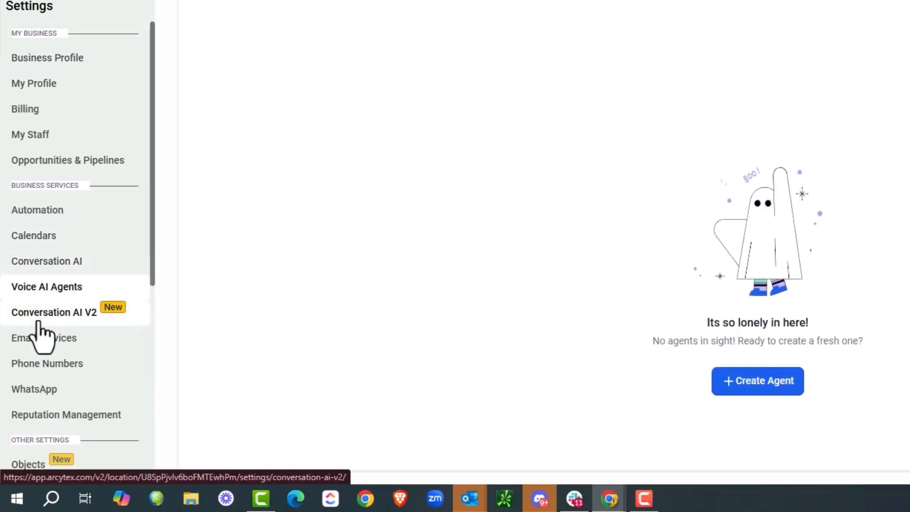
{"action": "left_click", "coordinate": [46, 286]}
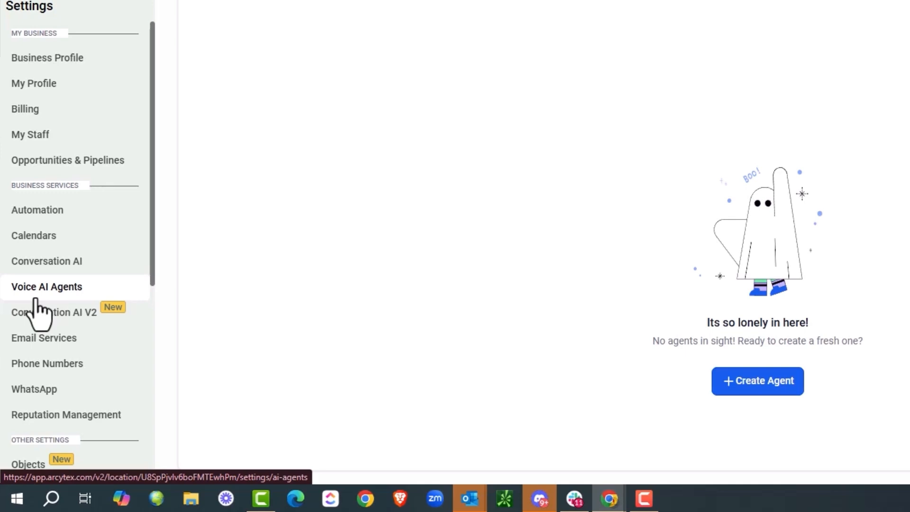